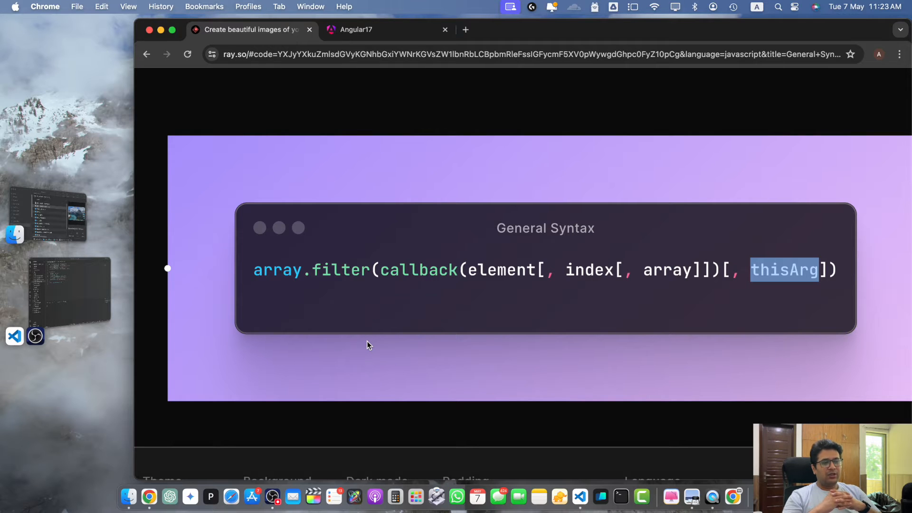
# Highlight the index, array and thisArg parameters in the filter syntax.
pyautogui.doubleClick(588, 270)
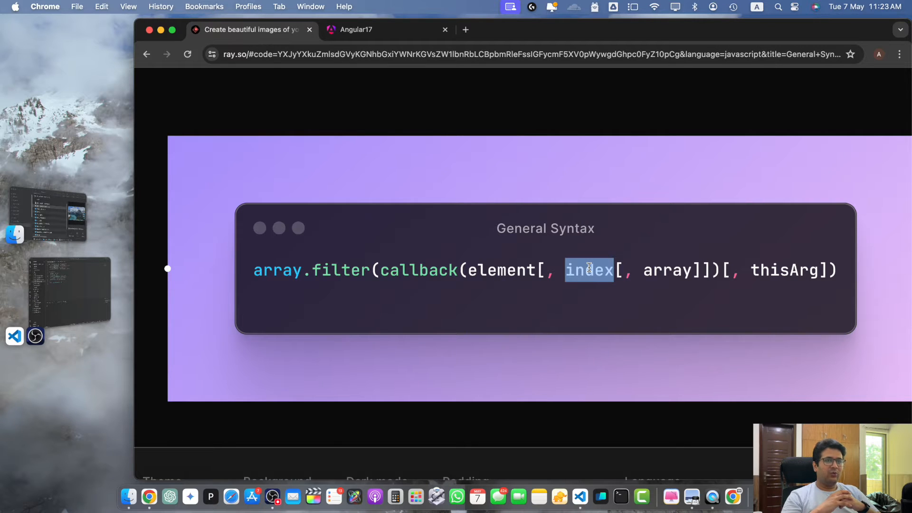
pyautogui.doubleClick(666, 270)
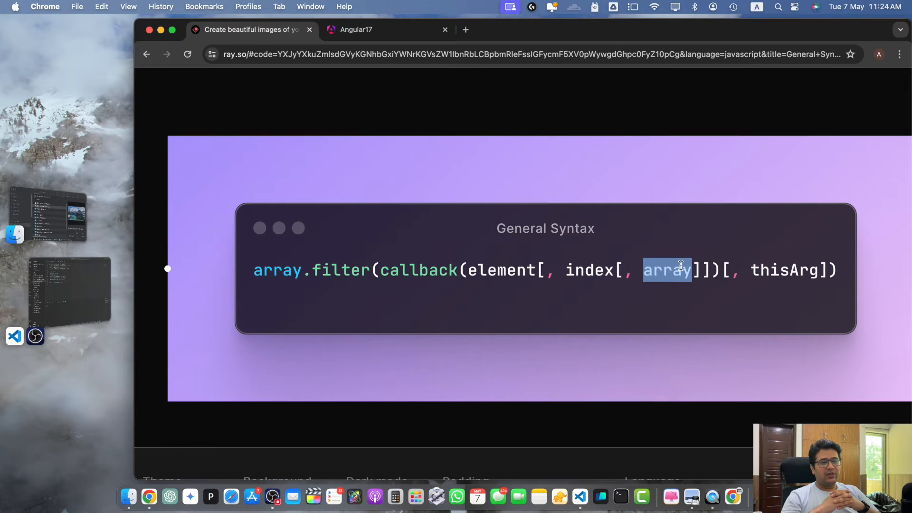
pyautogui.doubleClick(784, 269)
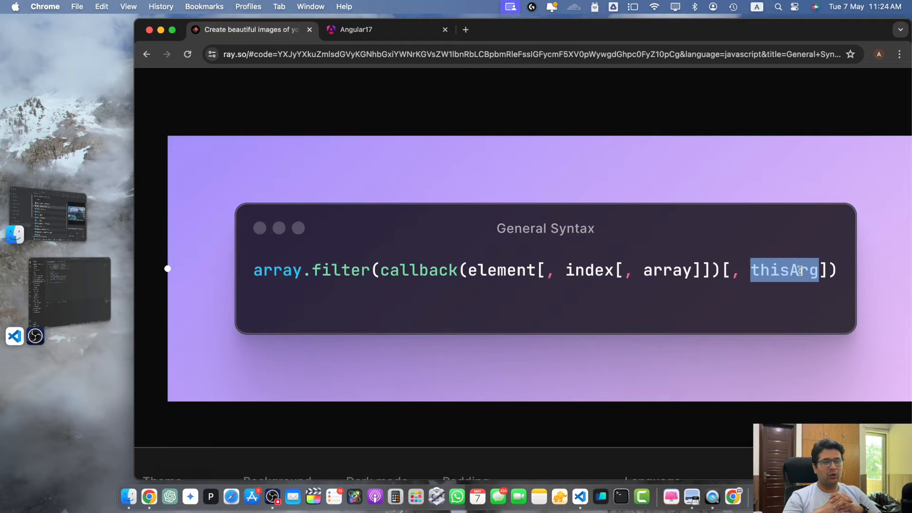
pyautogui.moveTo(704, 182)
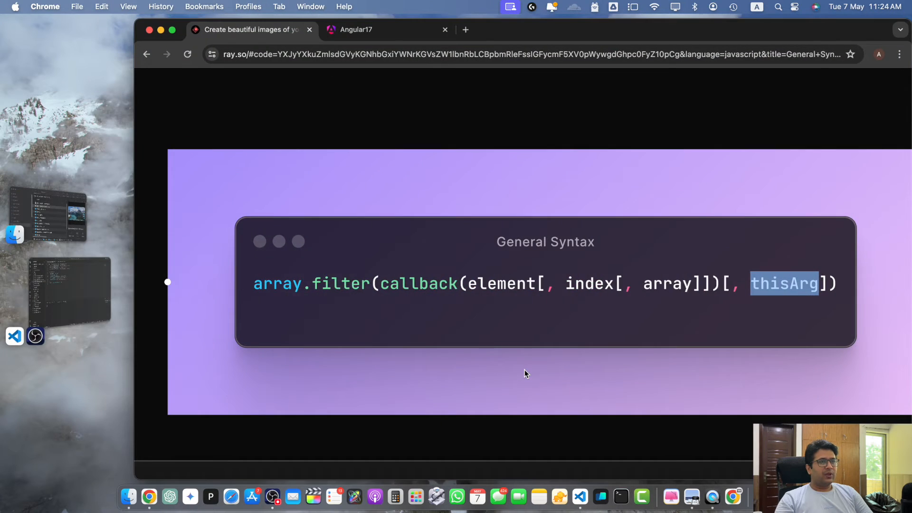
# Type a products array in AppComponent with ids, names, prices, descriptions and categories.
pyautogui.click(579, 497)
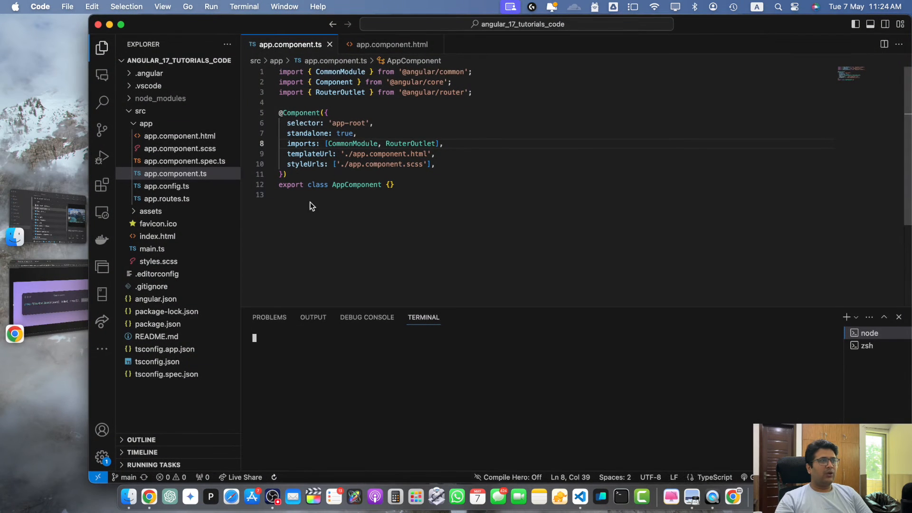
pyautogui.click(388, 184)
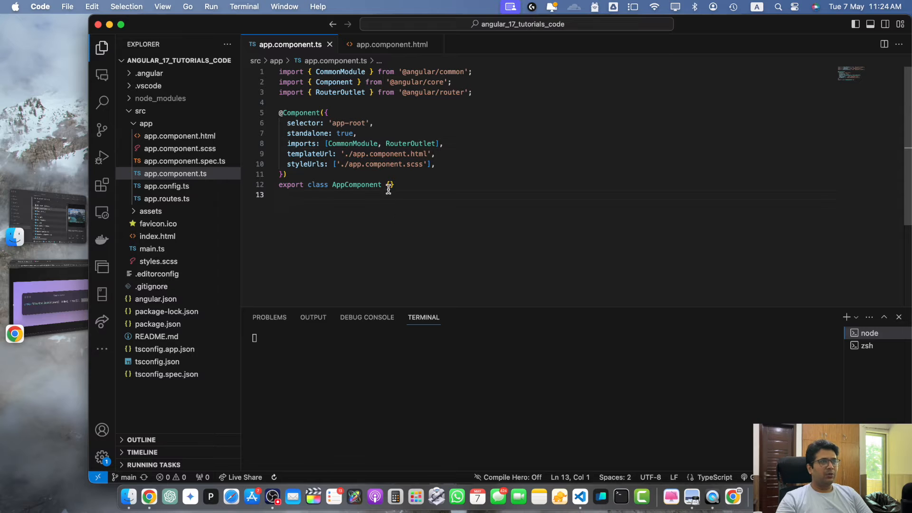
pyautogui.press('enter')
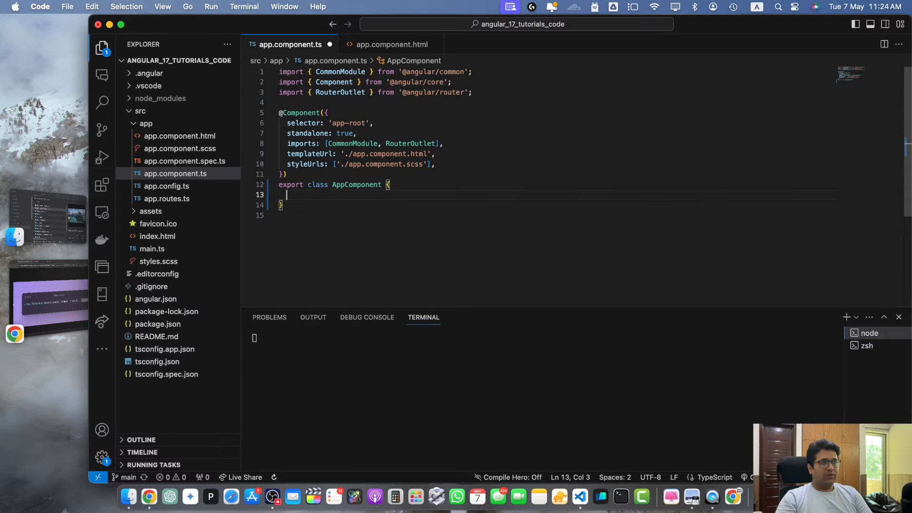
pyautogui.write('products = [')
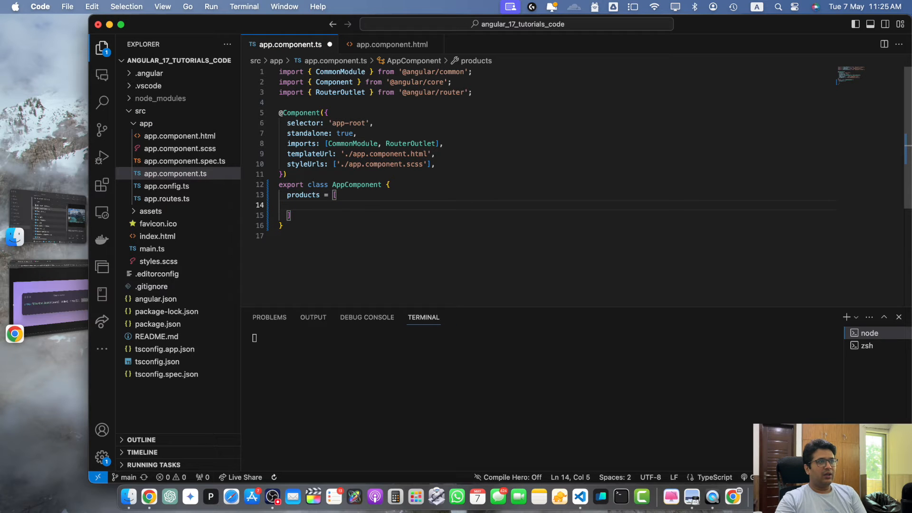
pyautogui.write("{ id: 1, name: 'Product 1', price: 100 }")
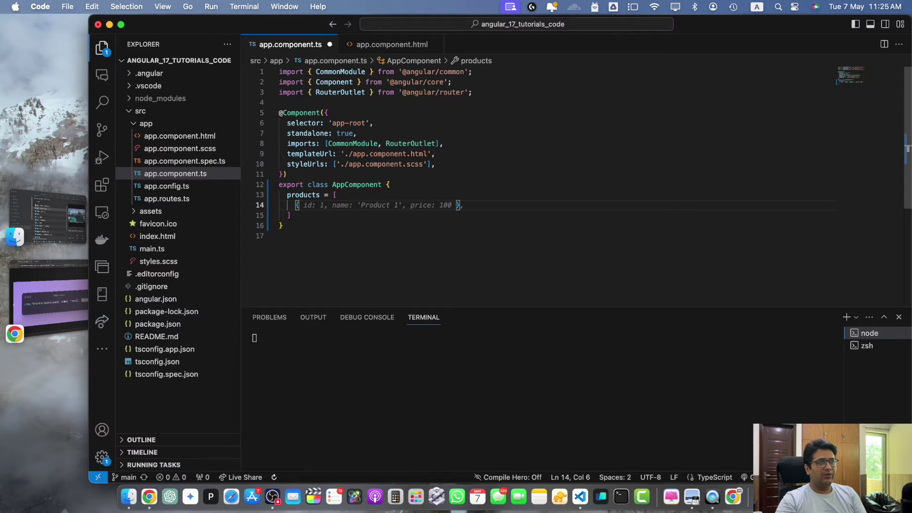
pyautogui.click(454, 205)
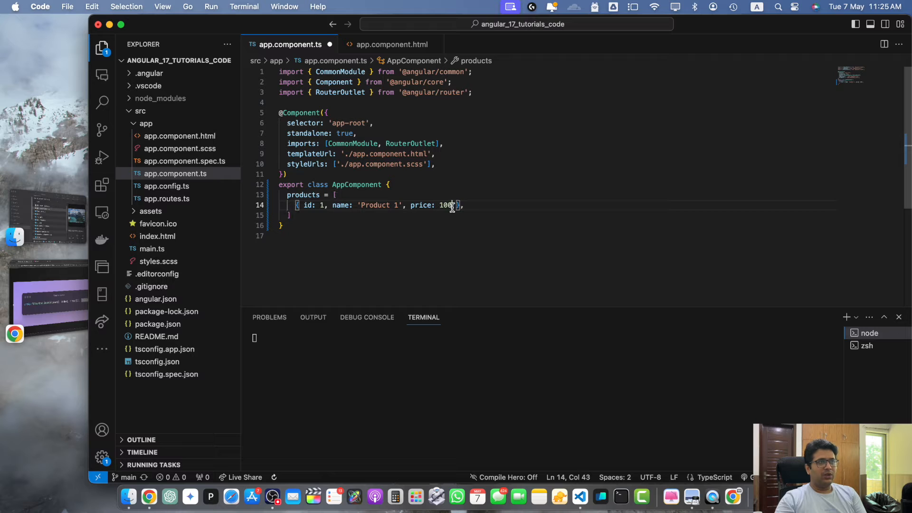
pyautogui.write(", description: 'Description 1'")
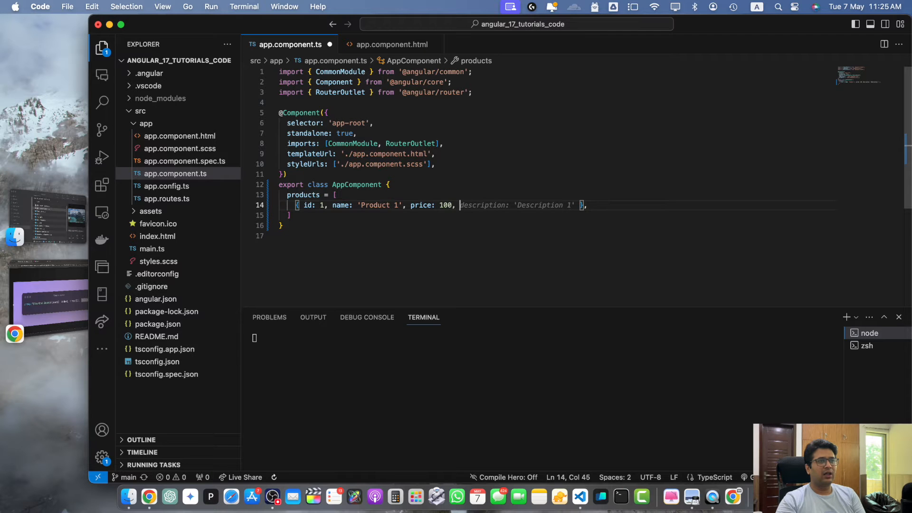
pyautogui.write("category: 'Electro")
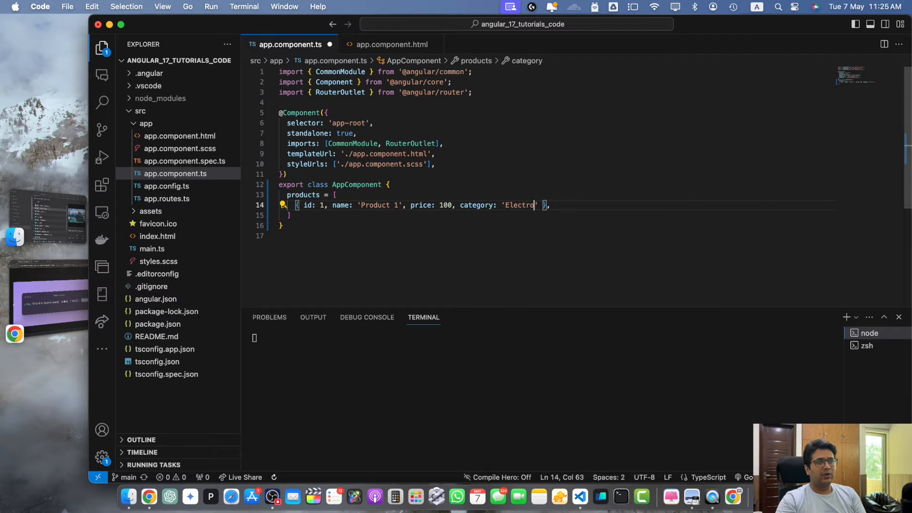
pyautogui.click(391, 204)
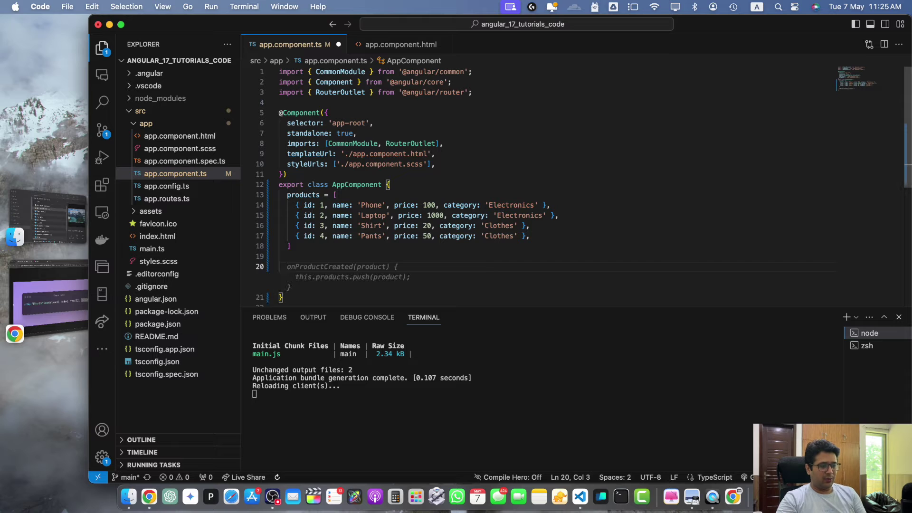
# Add filteredProducts = this.products.filter(p => p.category === 'Clothes').
pyautogui.write('filteredProducts =')
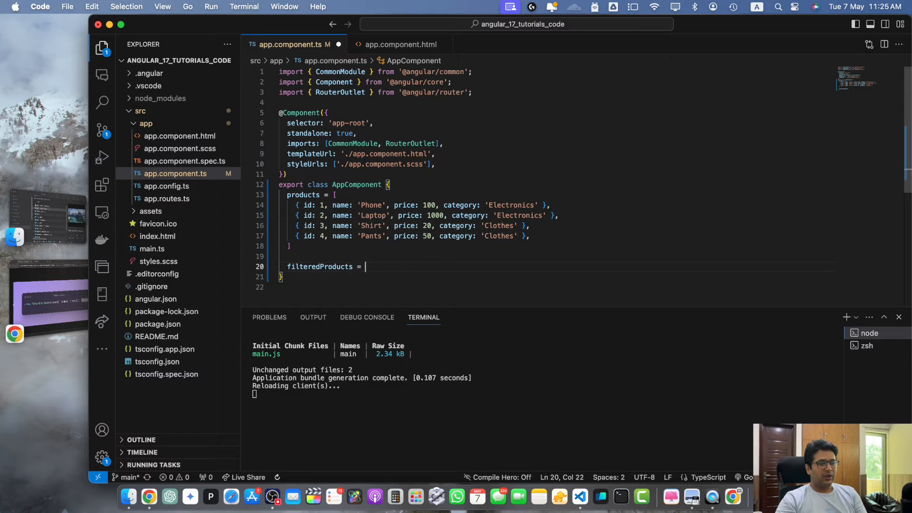
pyautogui.write('this.products')
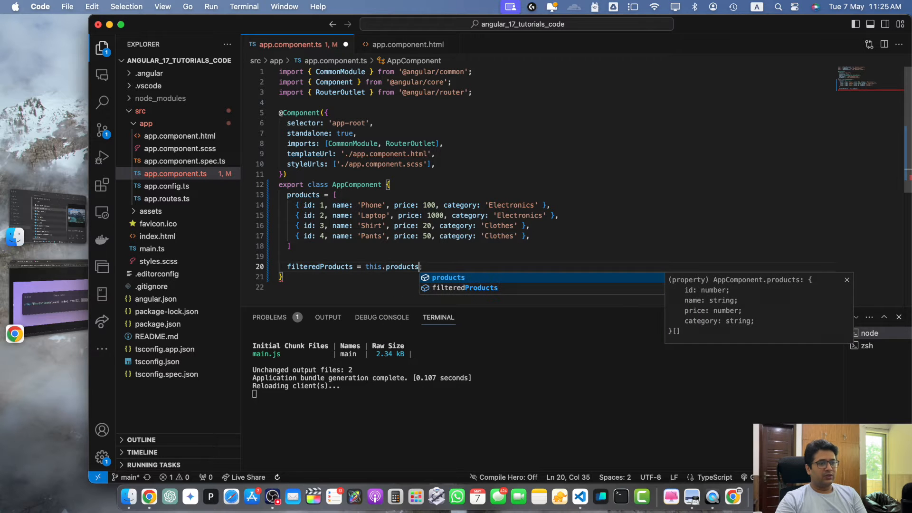
pyautogui.write(".filter(p => p.category === 'Clothes');")
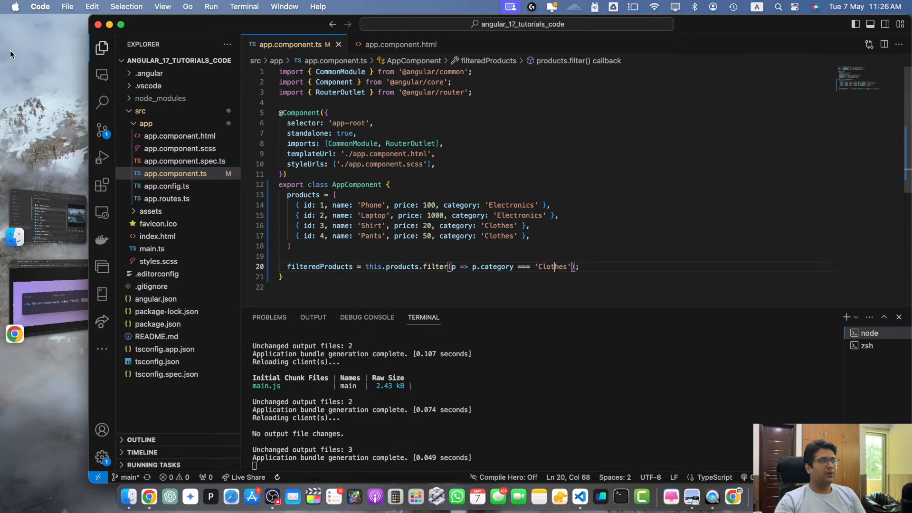
# Replace Hello world with an 'Angular 12 + Tailwind CSS' heading and a ul over filteredProducts.
pyautogui.click(400, 44)
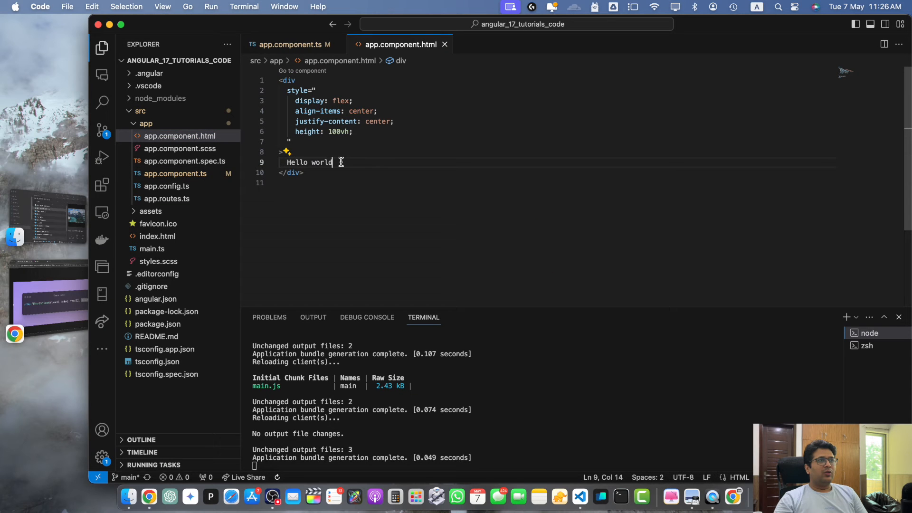
pyautogui.press('Backspace')
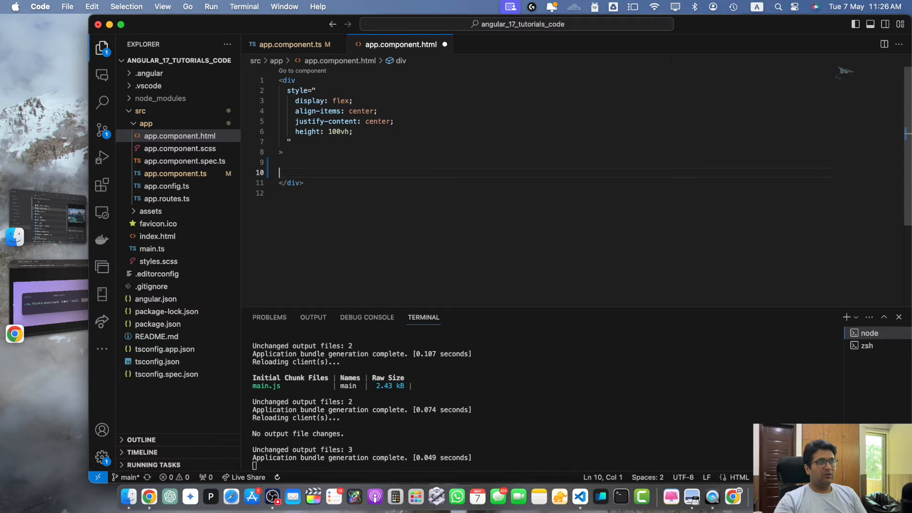
pyautogui.write('<h1>Angular 12 + Tailwind CSS</h1>')
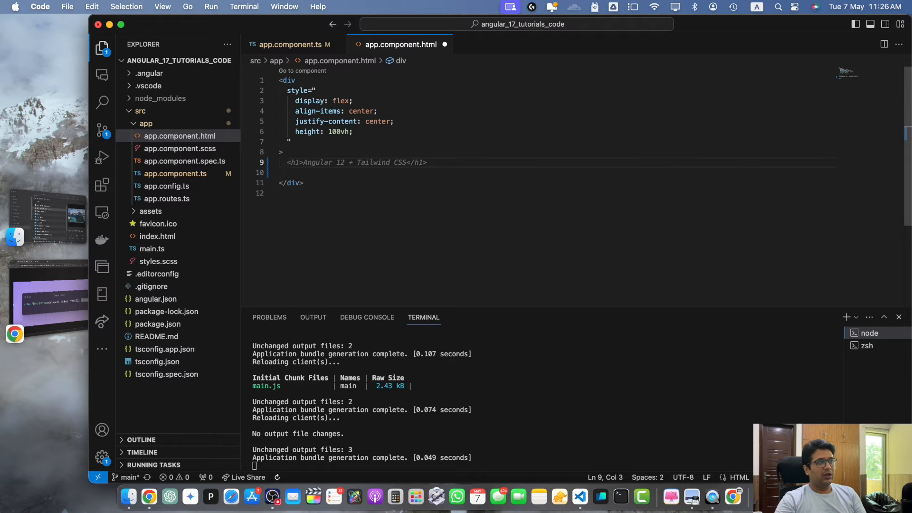
pyautogui.write('ul')
pyautogui.click(557, 172)
pyautogui.write('@for (item of items; track $index) {}')
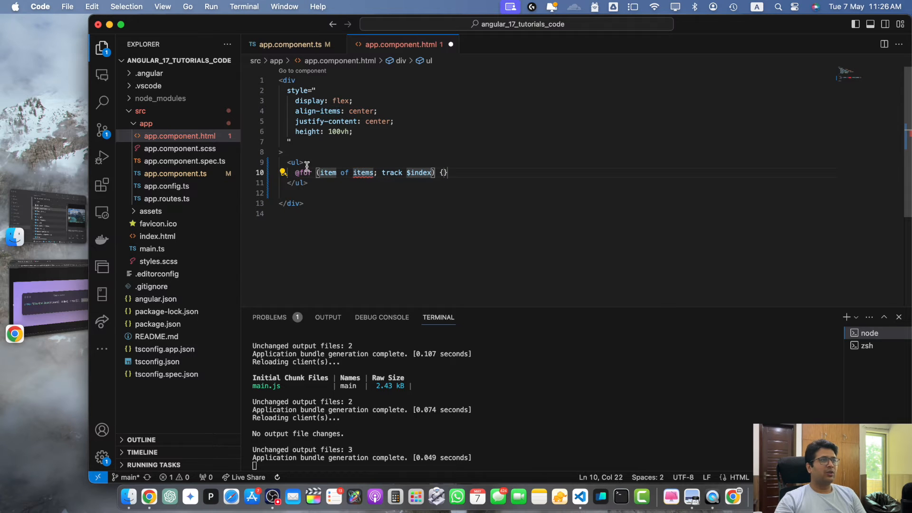
pyautogui.doubleClick(363, 172)
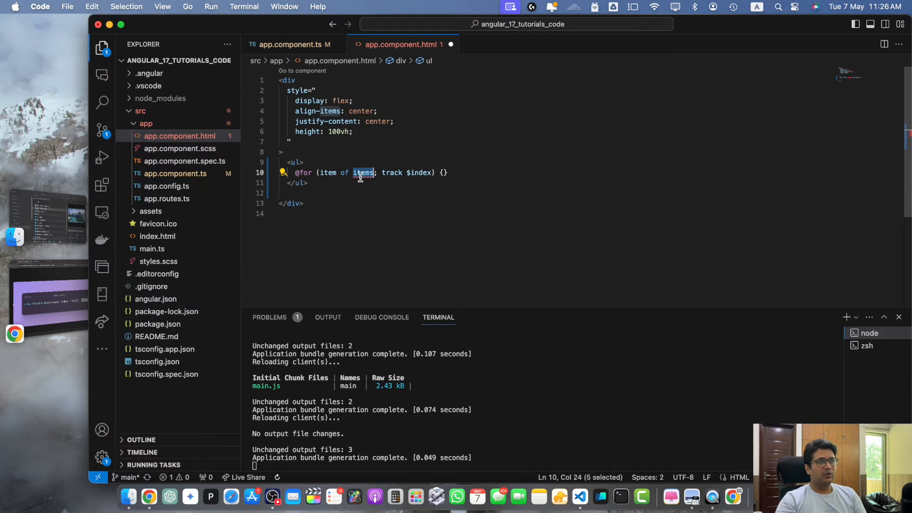
pyautogui.write('filteredProduct')
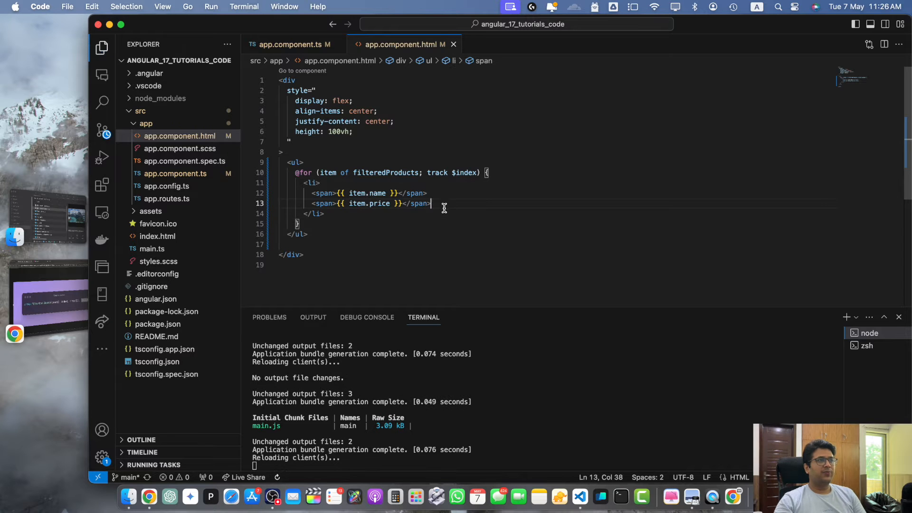
pyautogui.click(149, 497)
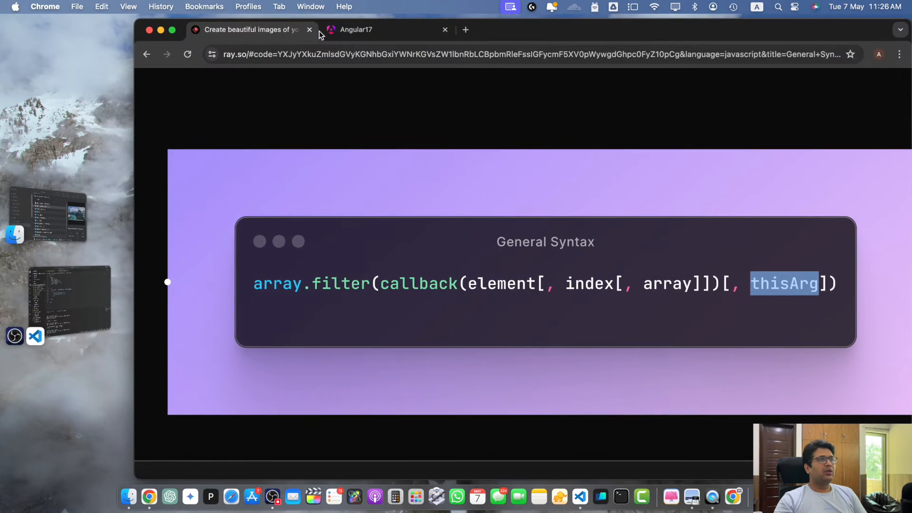
# Return from the Chrome filter slide to app.component.ts in VS Code.
pyautogui.click(355, 29)
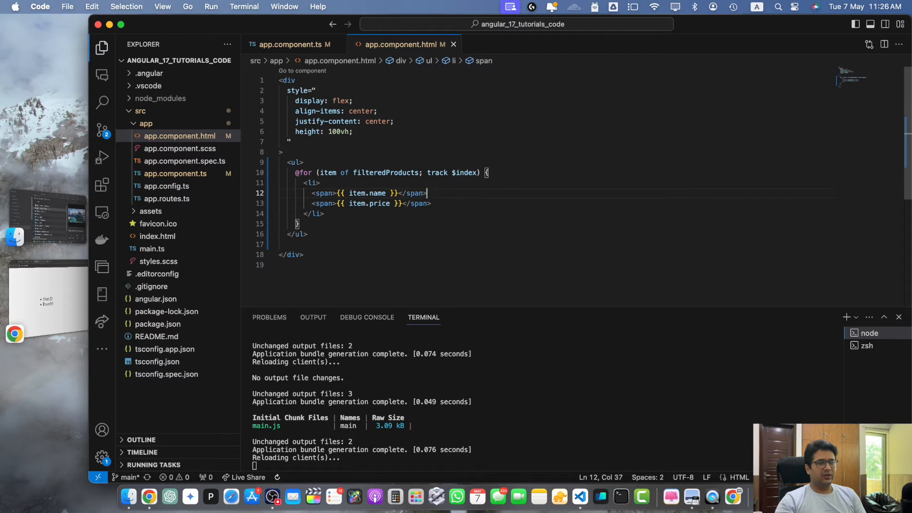
pyautogui.click(149, 496)
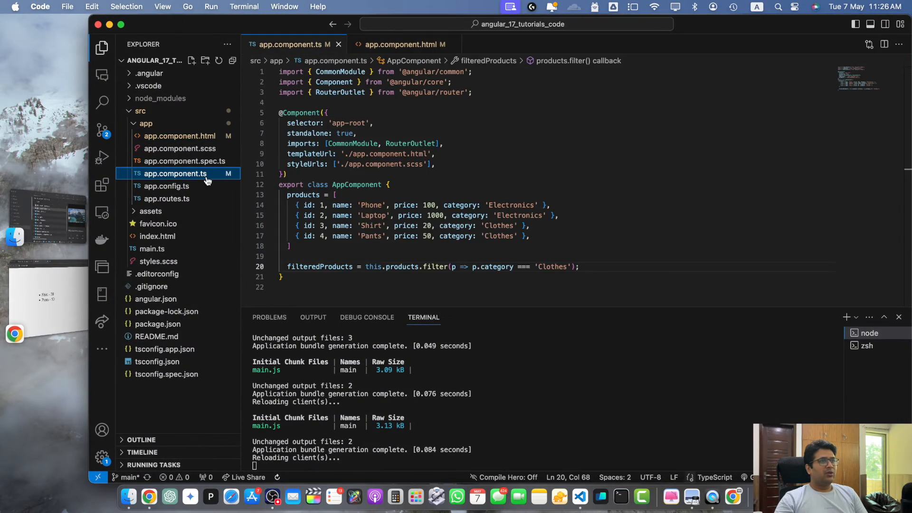
# Change the filter's category value from 'Clothes' to 'Electronics'.
pyautogui.doubleClick(518, 215)
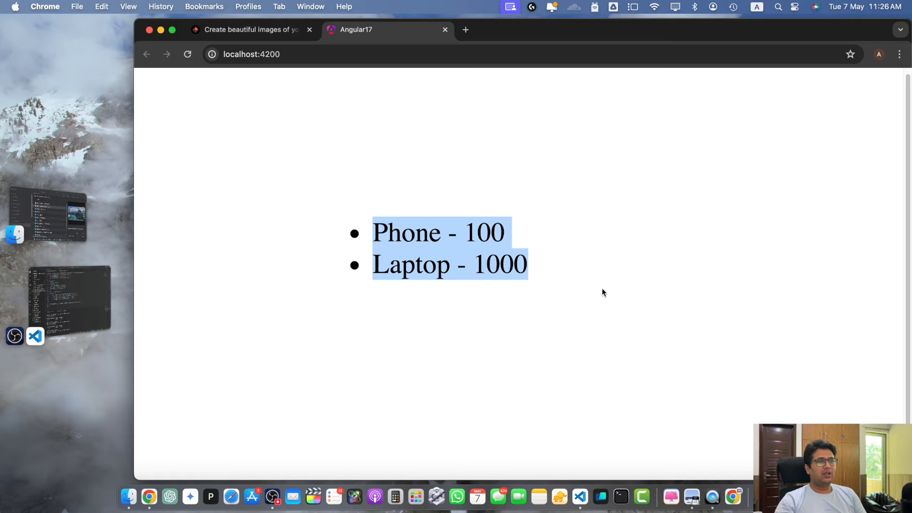
pyautogui.click(603, 293)
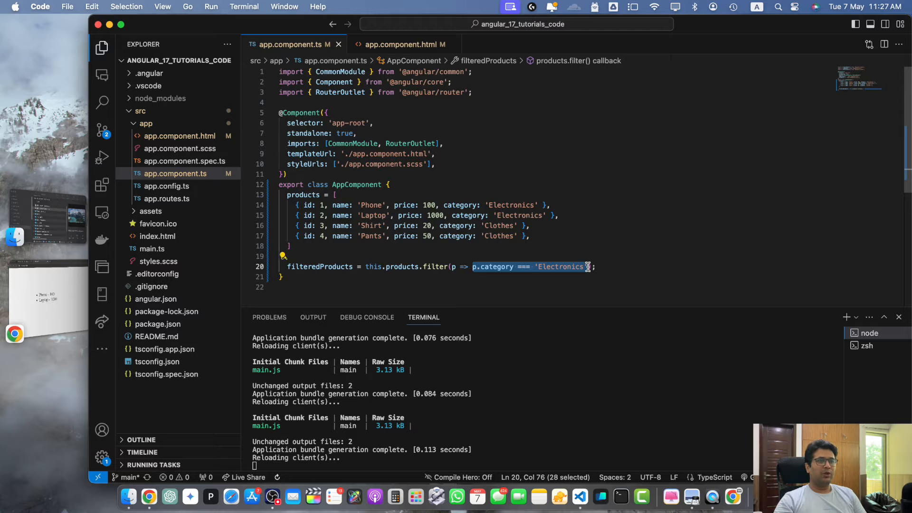
pyautogui.click(529, 246)
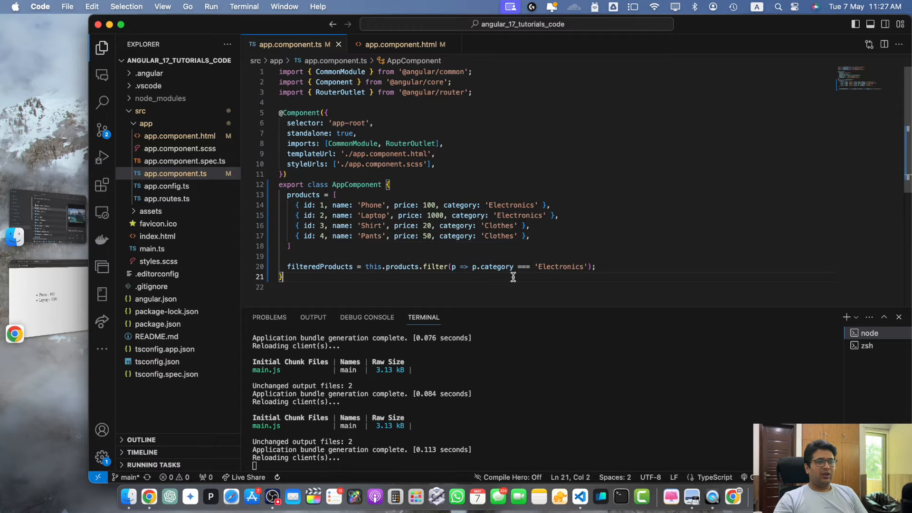
pyautogui.click(476, 266)
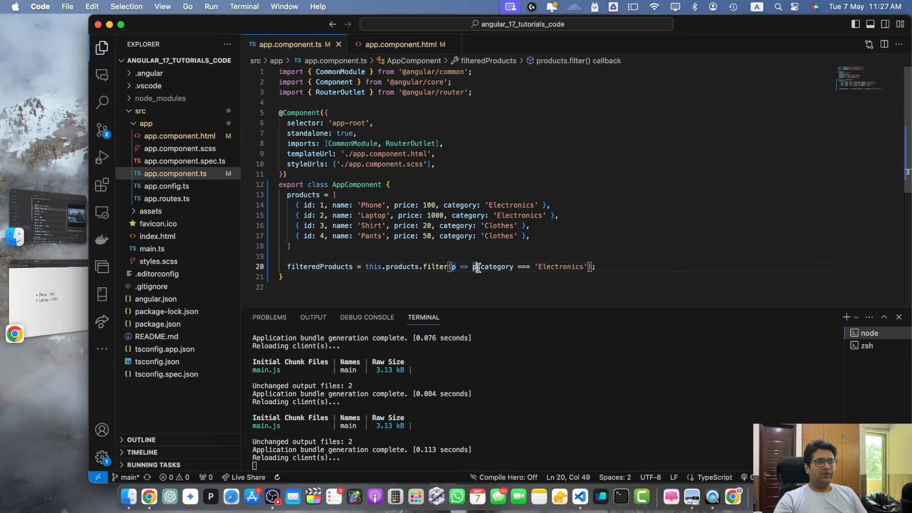
pyautogui.doubleClick(560, 266)
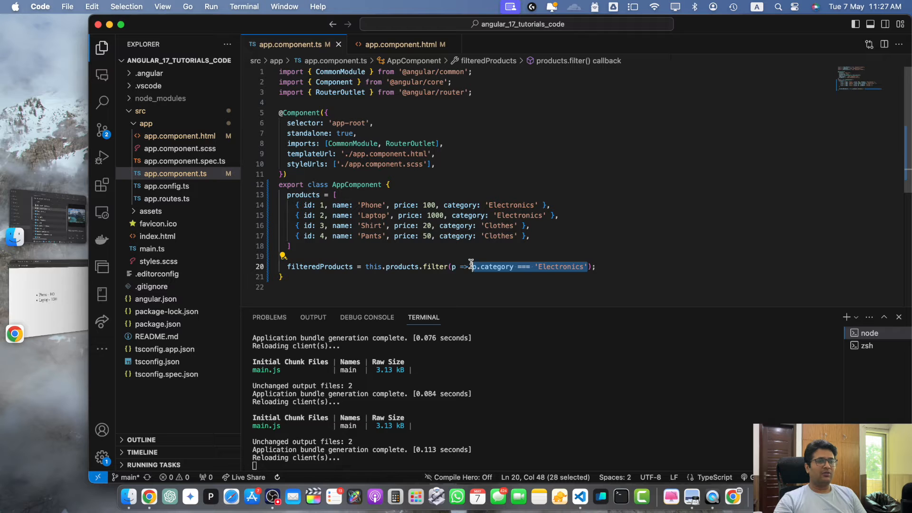
pyautogui.click(434, 266)
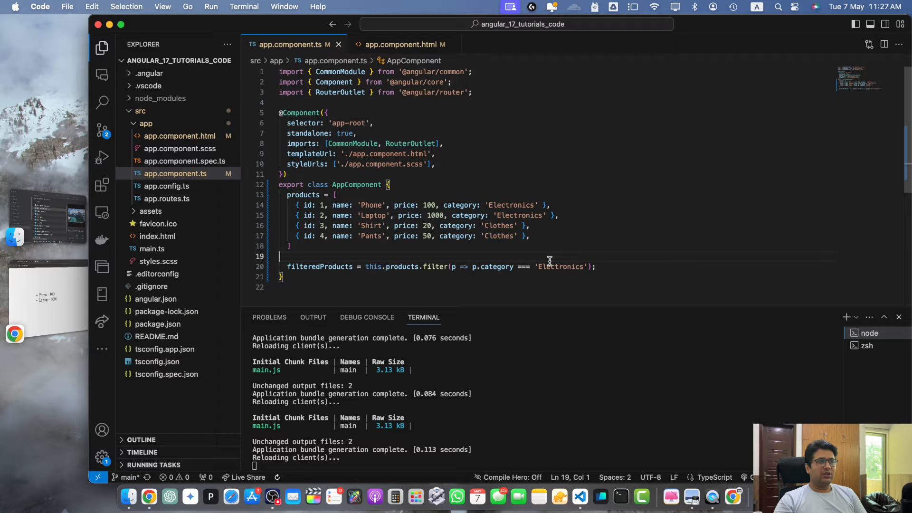
pyautogui.moveTo(373, 267)
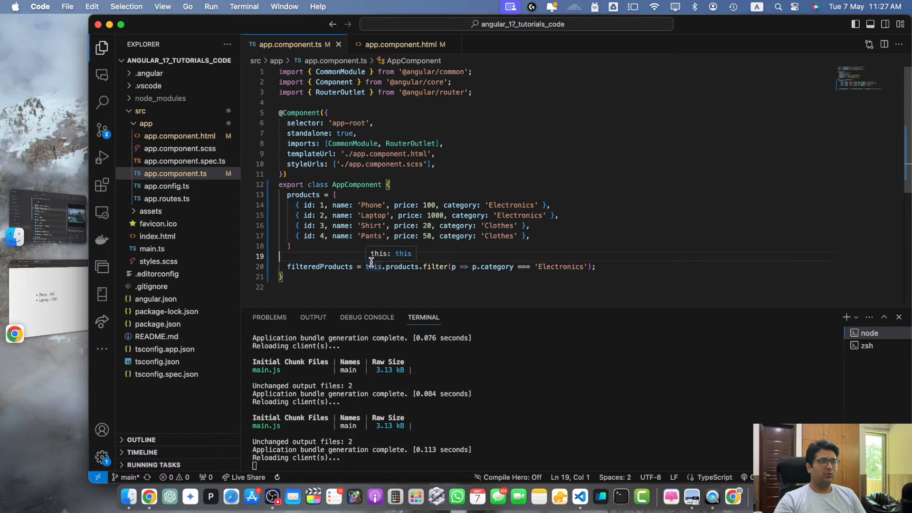
pyautogui.click(327, 266)
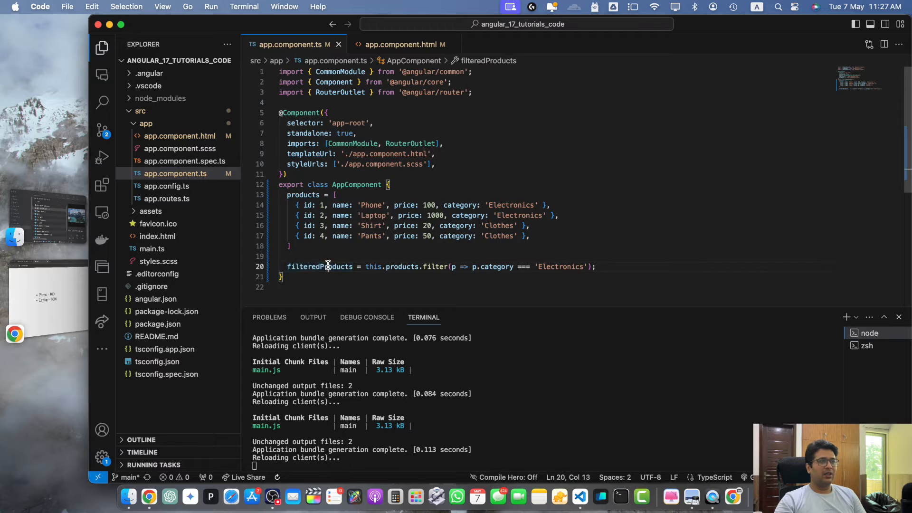
pyautogui.doubleClick(318, 267)
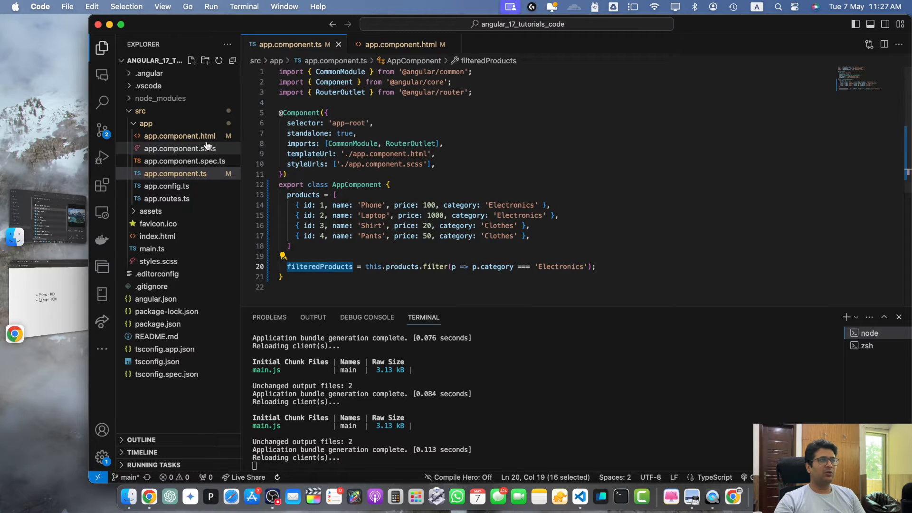
pyautogui.click(401, 44)
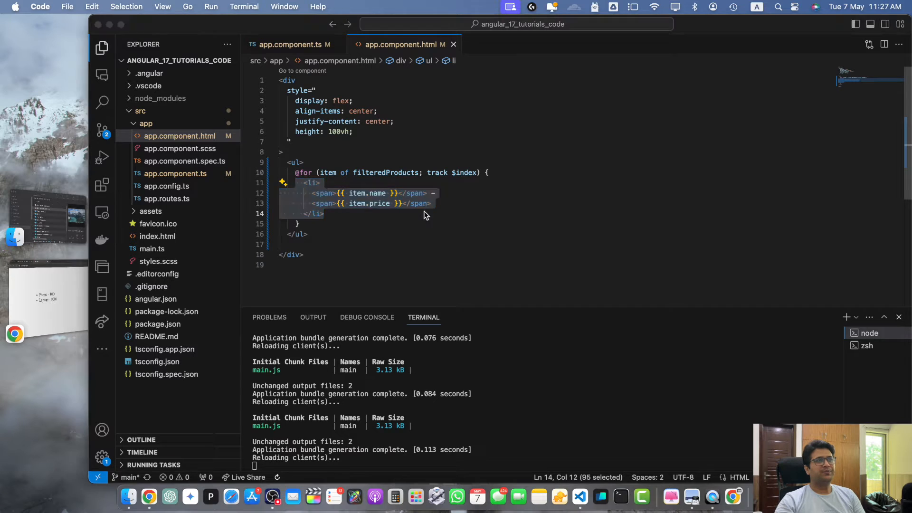
pyautogui.click(290, 44)
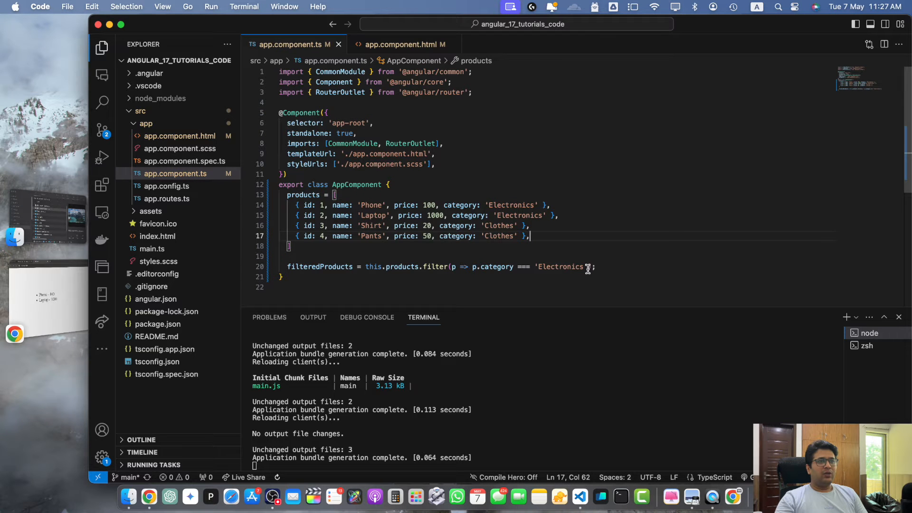
pyautogui.click(589, 266)
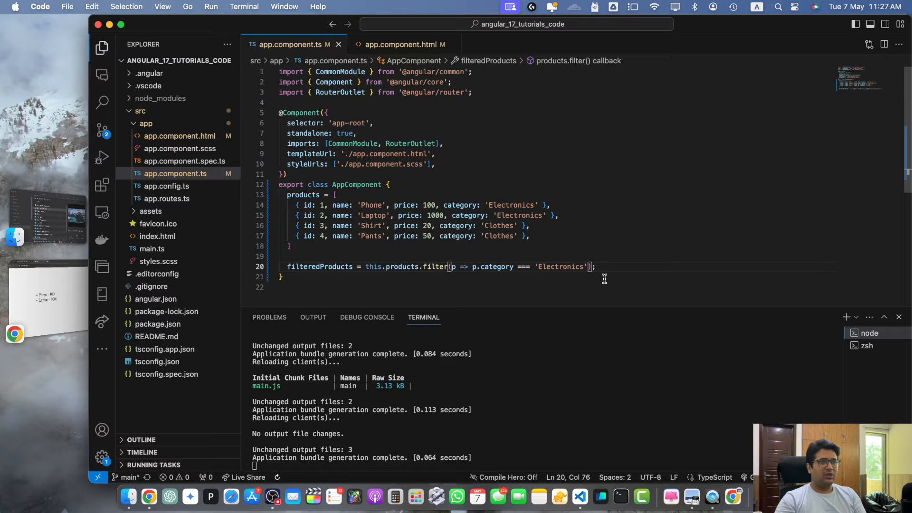
# Append && p.price > 500 to the Electronics filter and point out Laptop's price.
pyautogui.write('&& p.price > 500')
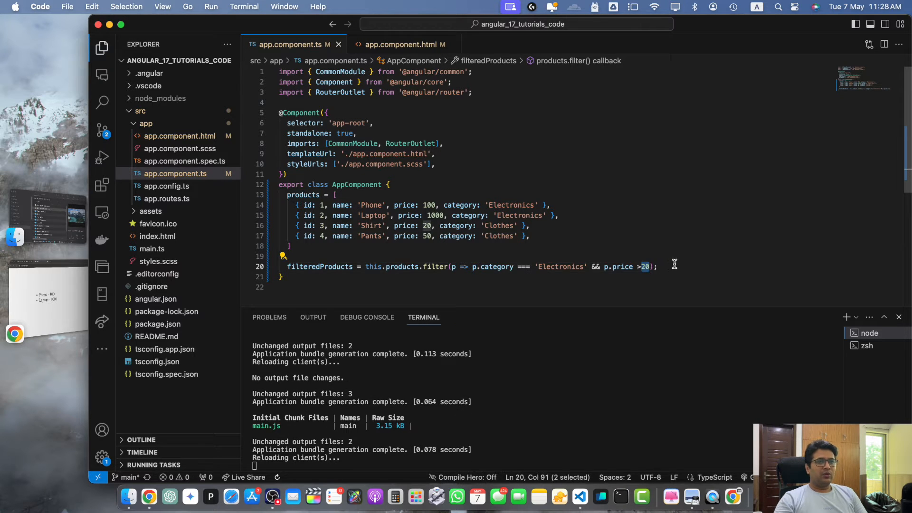
pyautogui.moveTo(571, 245)
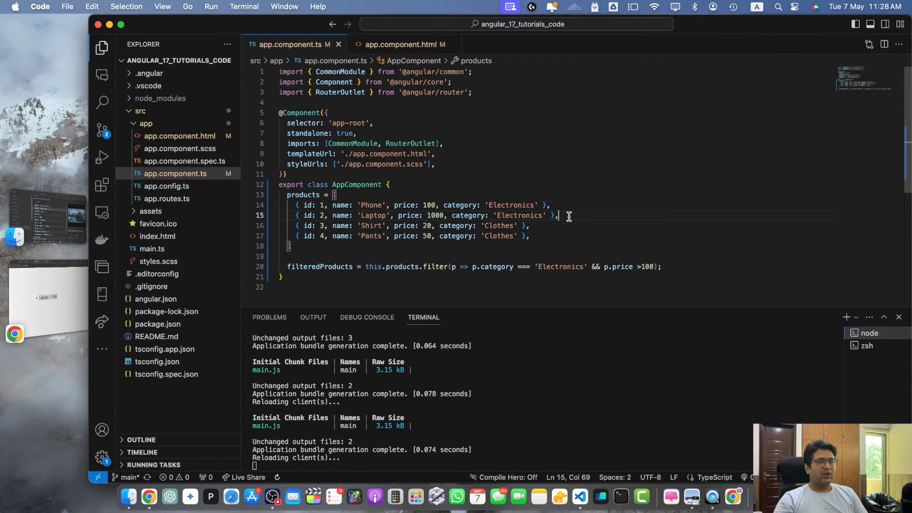
pyautogui.click(406, 215)
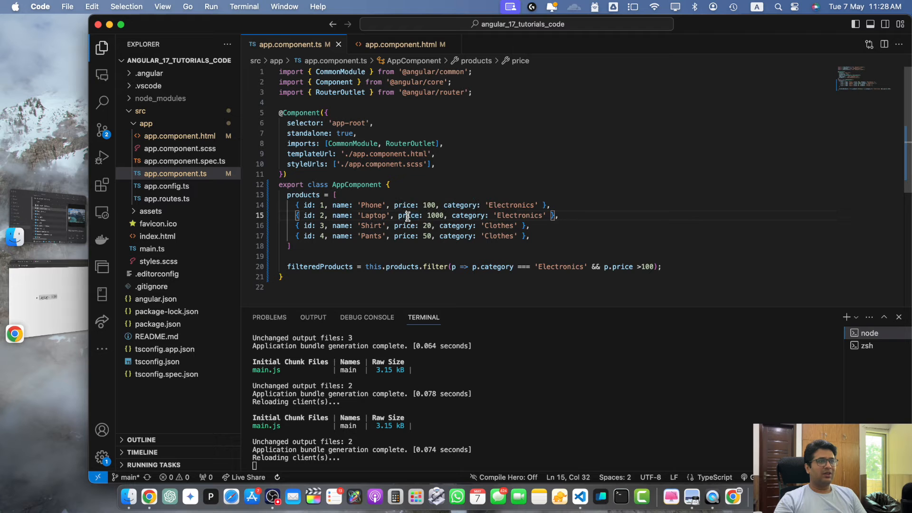
pyautogui.click(149, 497)
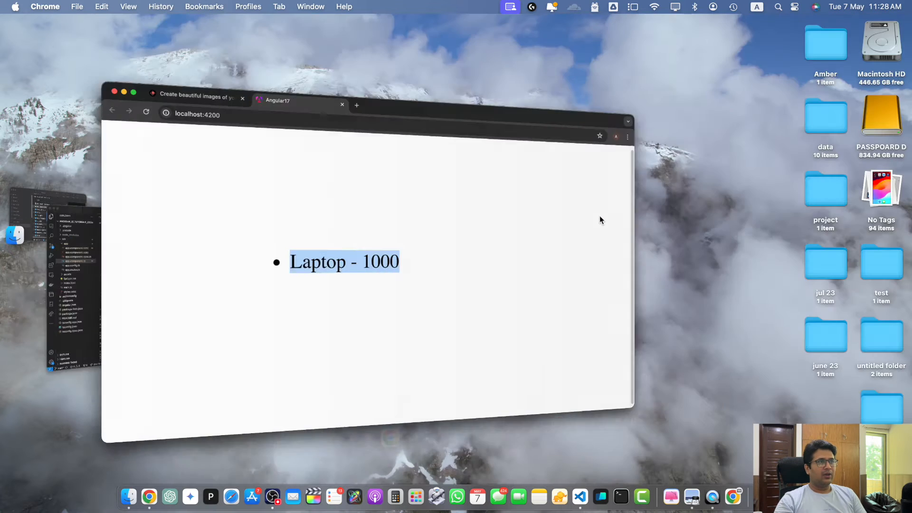
pyautogui.click(133, 91)
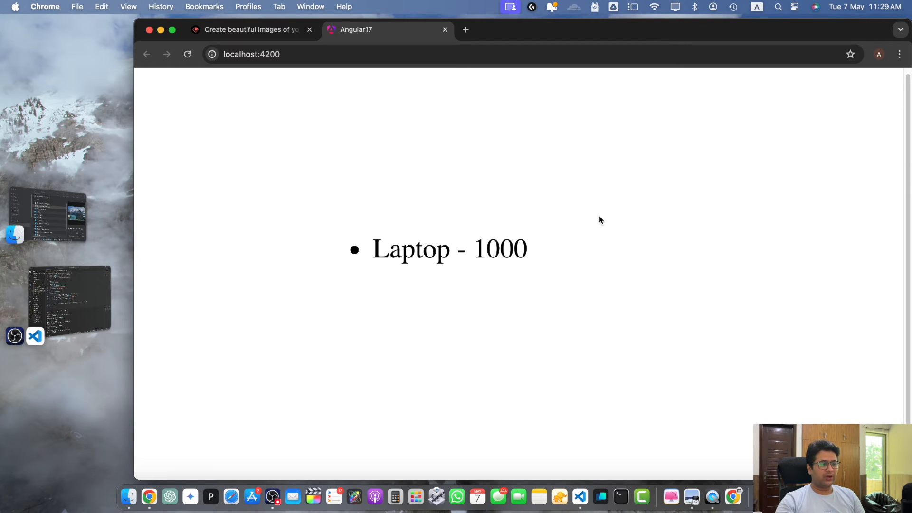
pyautogui.moveTo(649, 332)
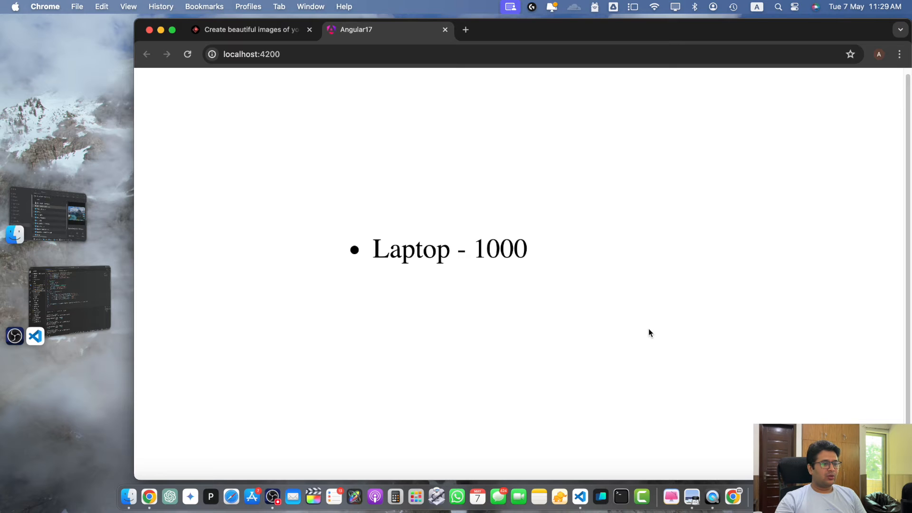
pyautogui.click(13, 333)
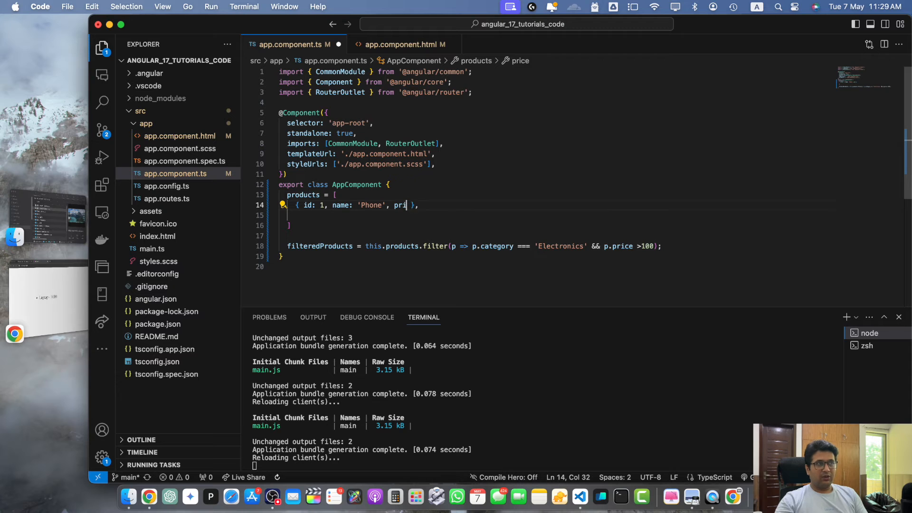
# Rewrite the product entries with nested specs holding ram and storage, adding Tablet and Smartwatch.
pyautogui.write("rice: 100, category: 'Electronics'")
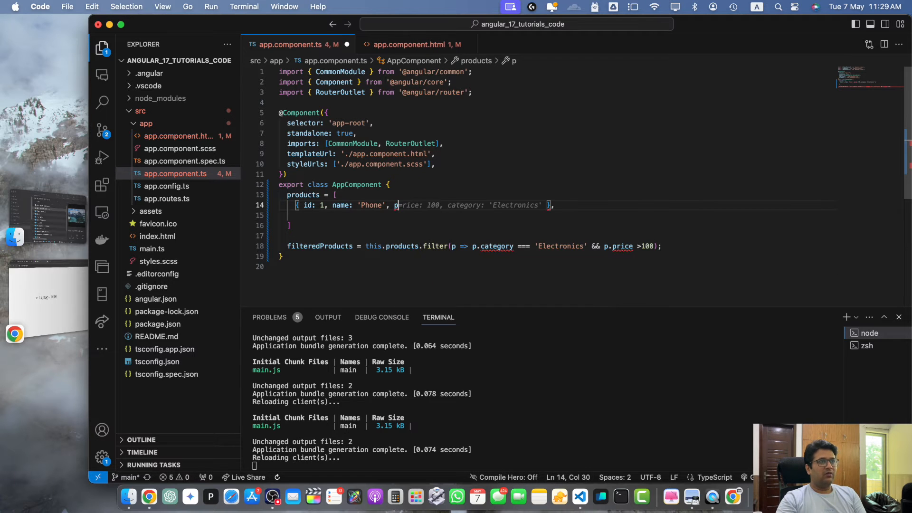
pyautogui.write('specs: {')
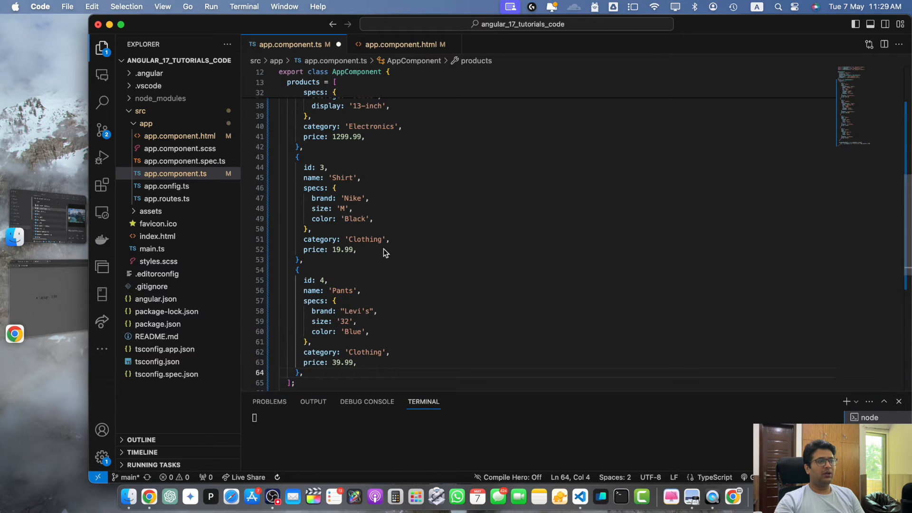
pyautogui.scroll(-3)
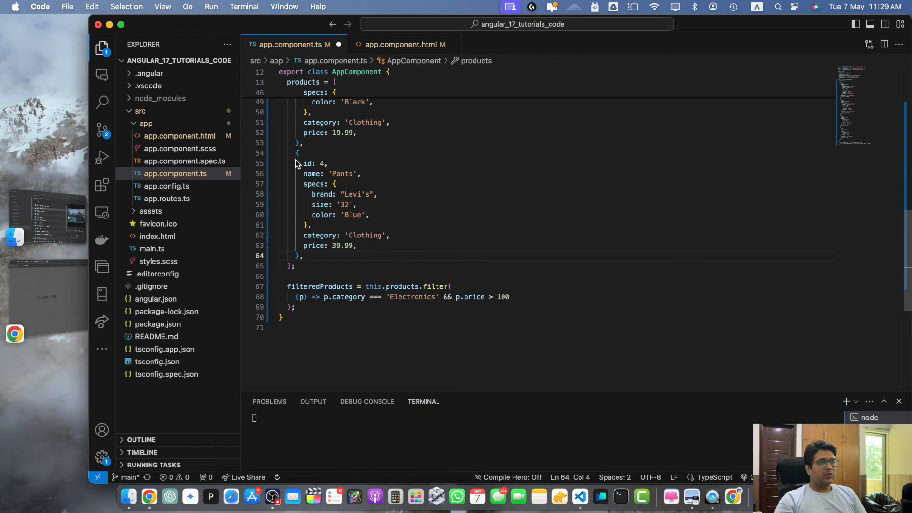
pyautogui.click(313, 184)
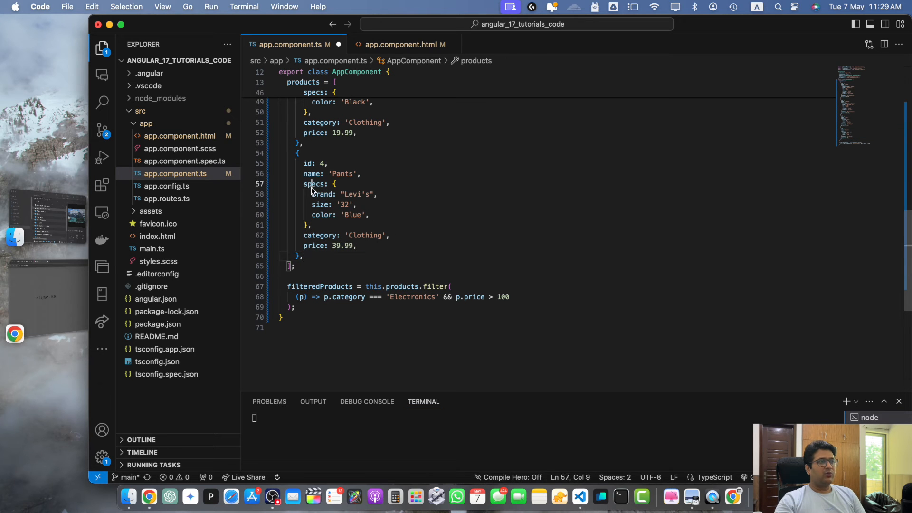
pyautogui.click(314, 194)
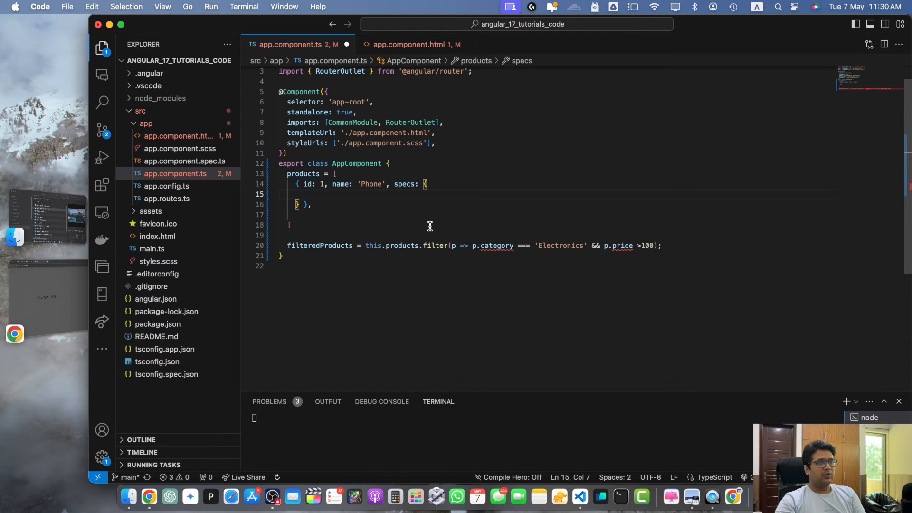
pyautogui.write("ram: '2GB',")
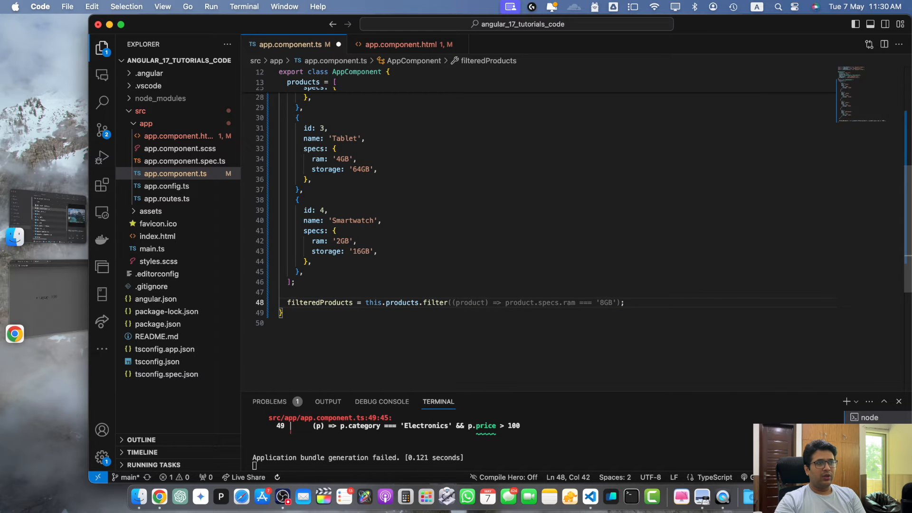
# Retype the filter callback as product => product.specs.ram === '8GB'.
pyautogui.write('prod)')
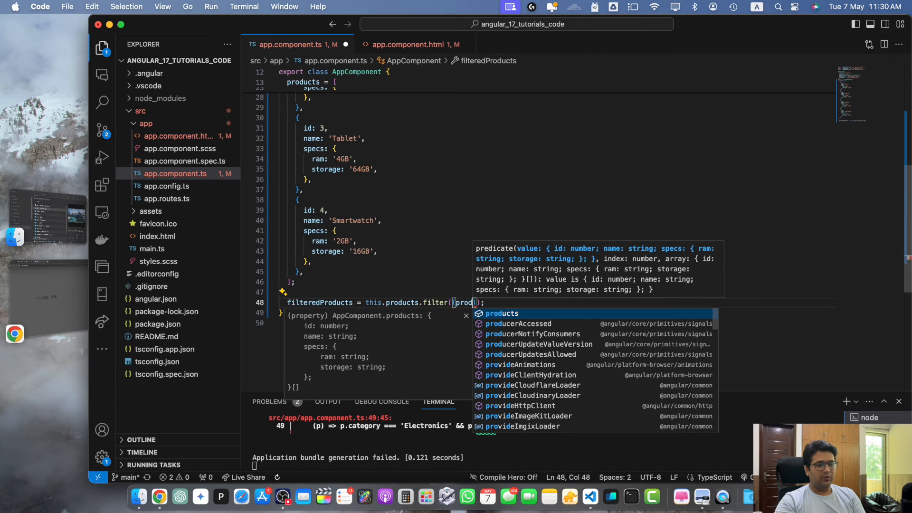
pyautogui.write('uct => product.specs.ram')
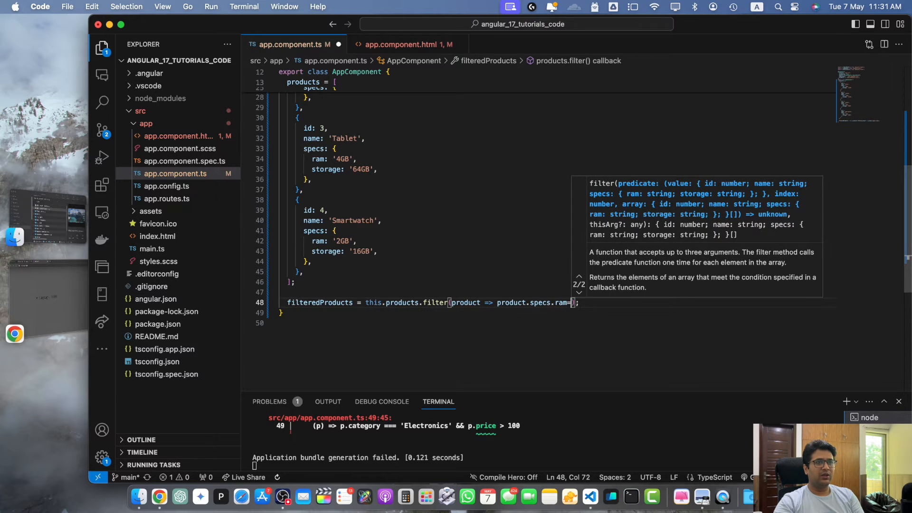
pyautogui.write("=='8GB'")
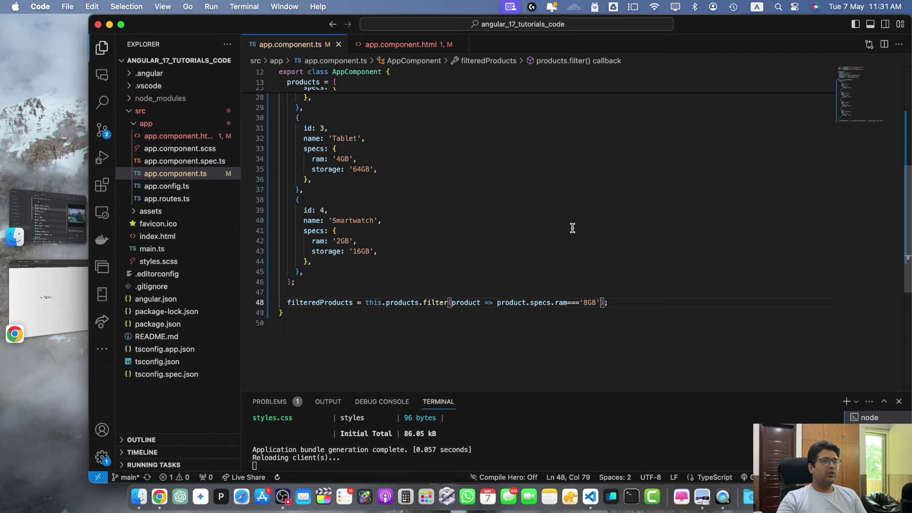
pyautogui.click(159, 497)
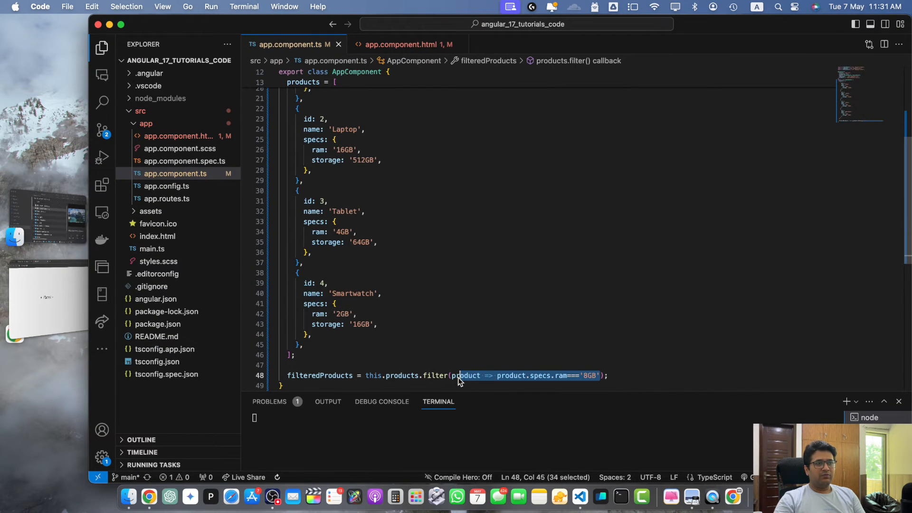
# Append || product.specs.ram === '4GB' to the 8GB filter condition.
pyautogui.click(503, 375)
pyautogui.write(" || product.specs.ram==='8GB'")
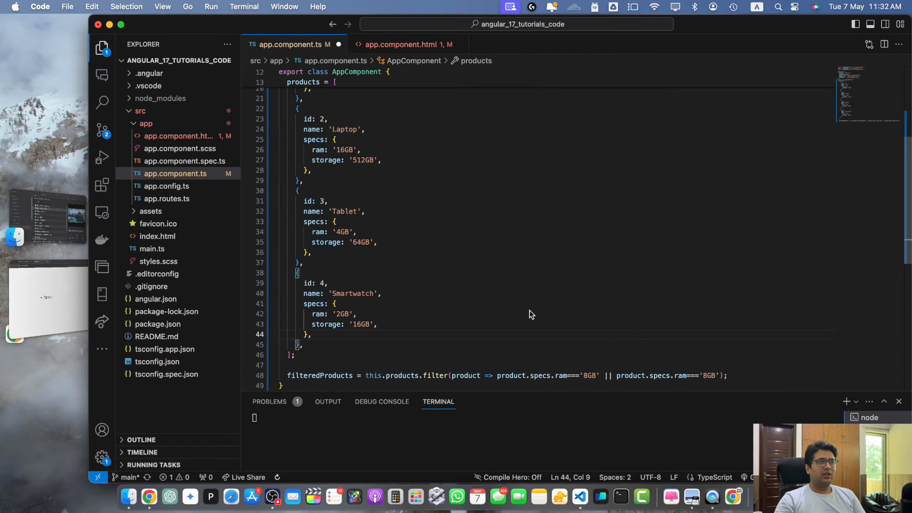
pyautogui.moveTo(580, 378)
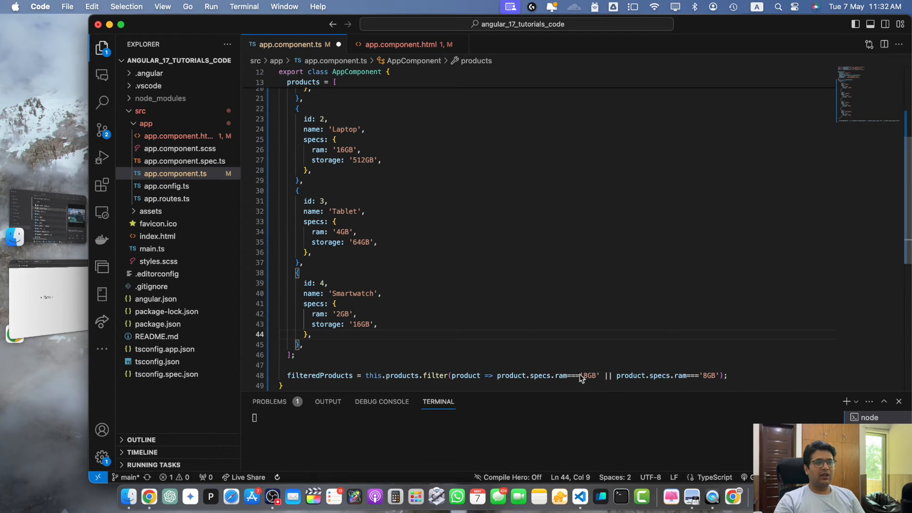
pyautogui.click(588, 375)
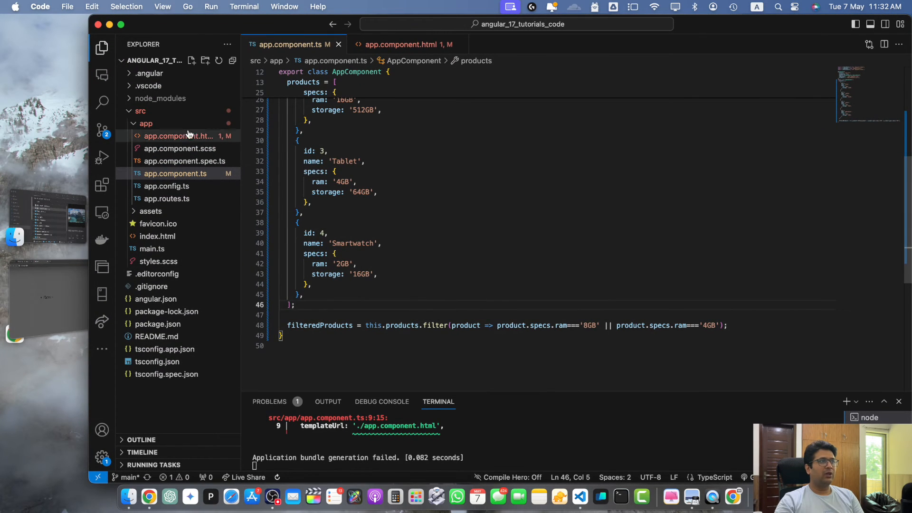
# Replace item.price with item.specs.ram in the template's second span.
pyautogui.click(407, 44)
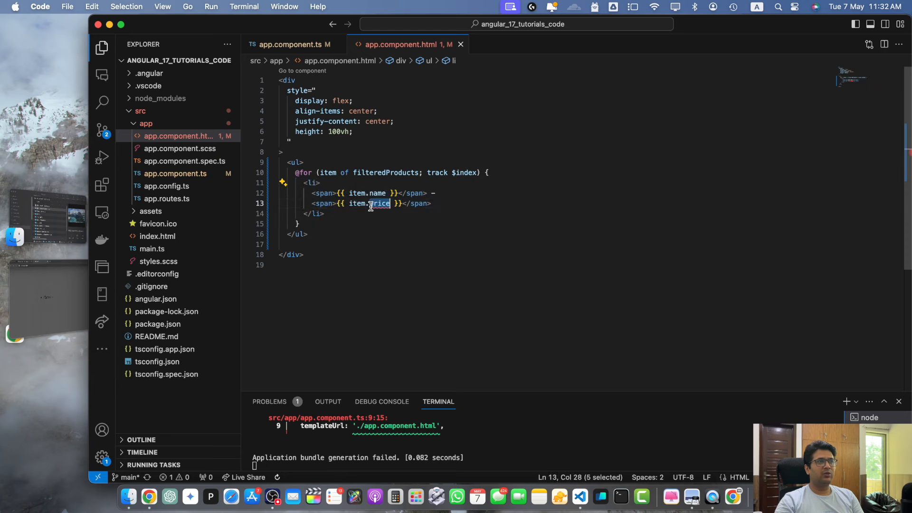
pyautogui.write('rand')
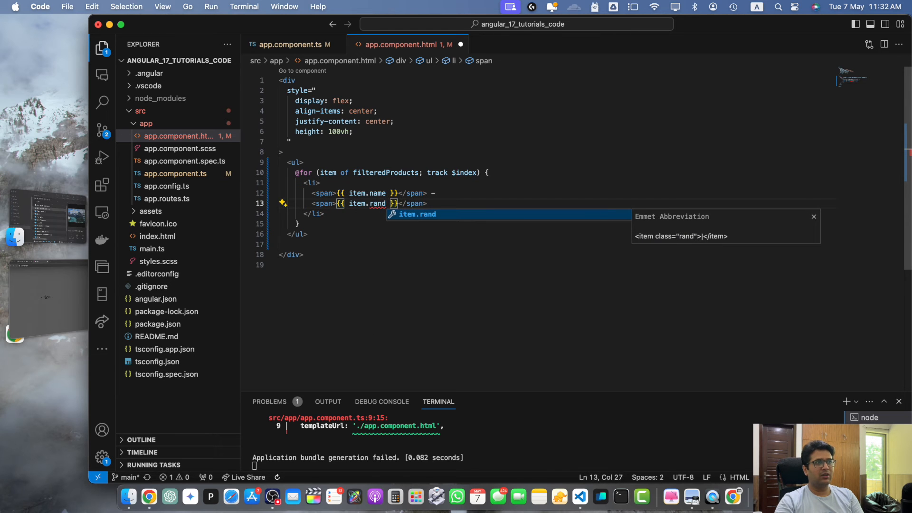
pyautogui.write('pecs.')
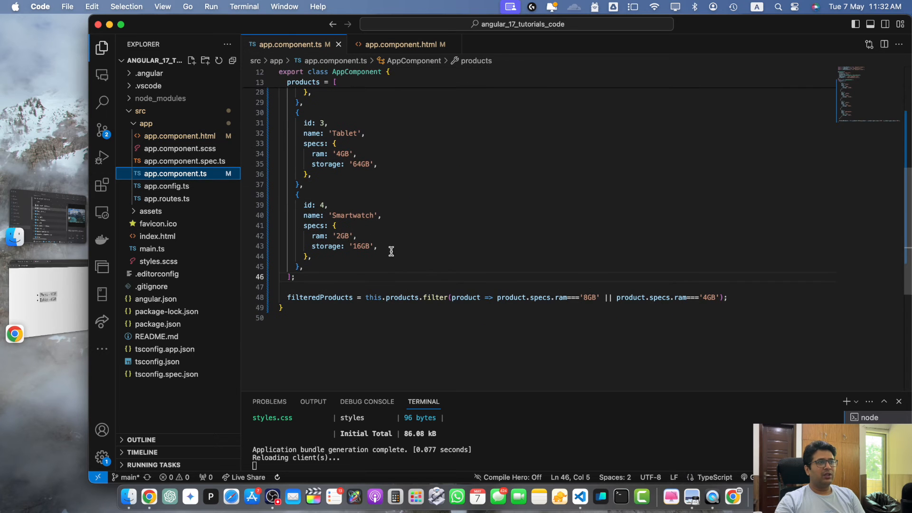
# Add a filterByRam(product) method with the RAM condition and use this.products.filter(this.filterByRam).
pyautogui.write("title = 'angular-standalone';")
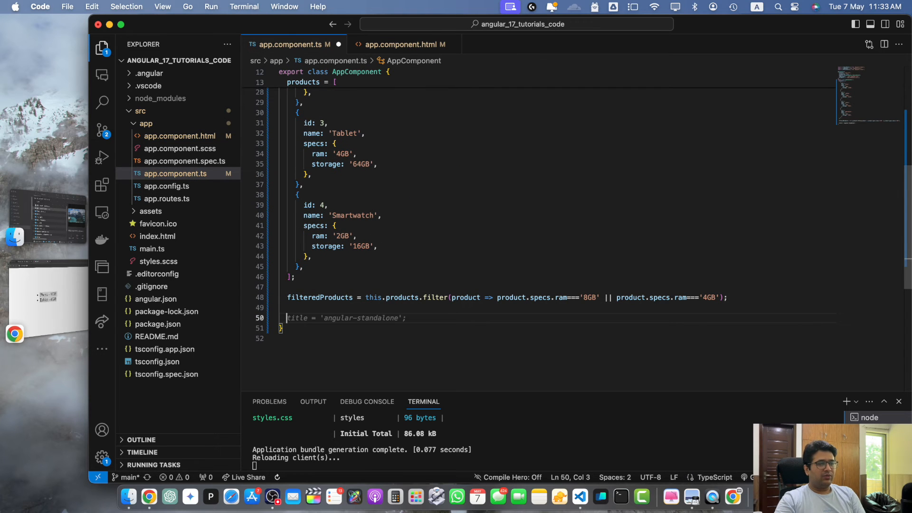
pyautogui.write('filterByRam(ram: string) {')
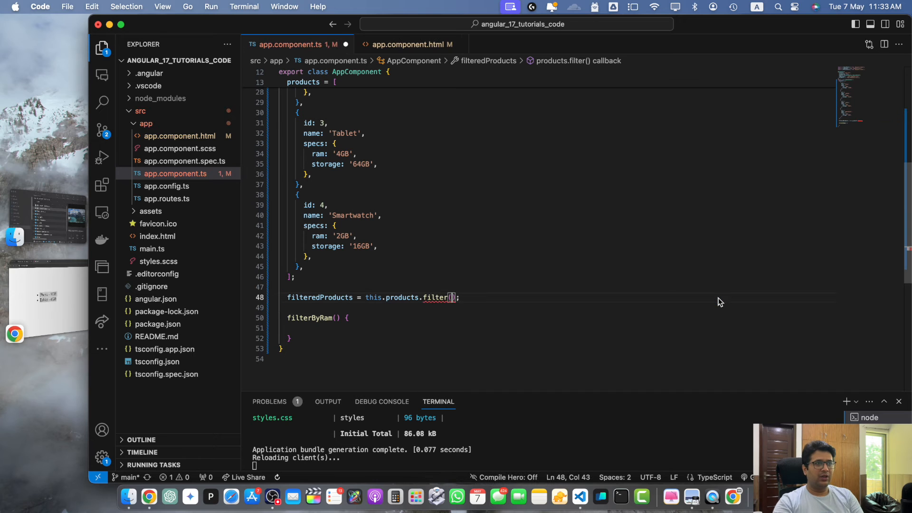
pyautogui.write('this.filterByRam')
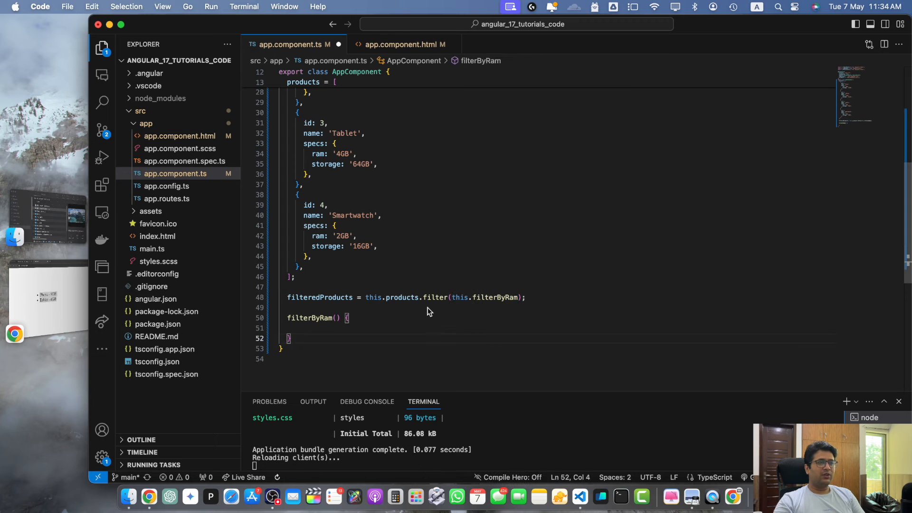
pyautogui.click(340, 327)
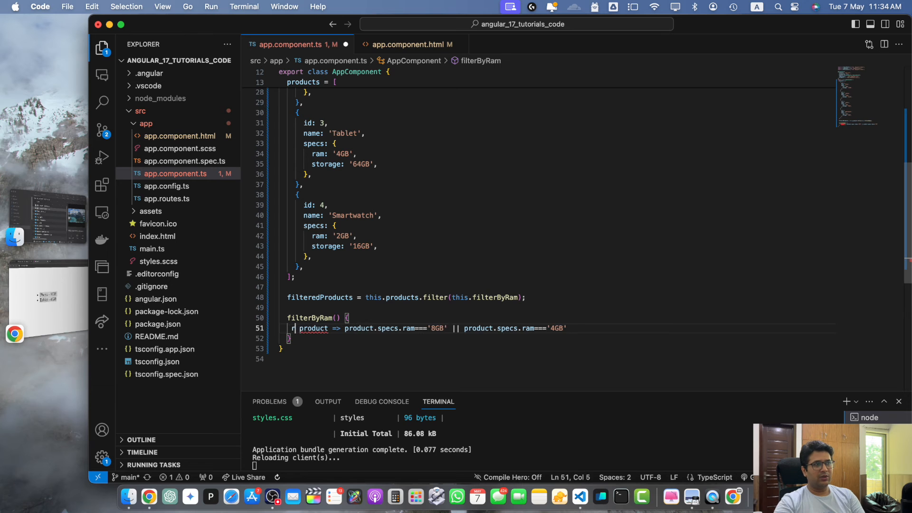
pyautogui.write('product: any')
pyautogui.write('eturn')
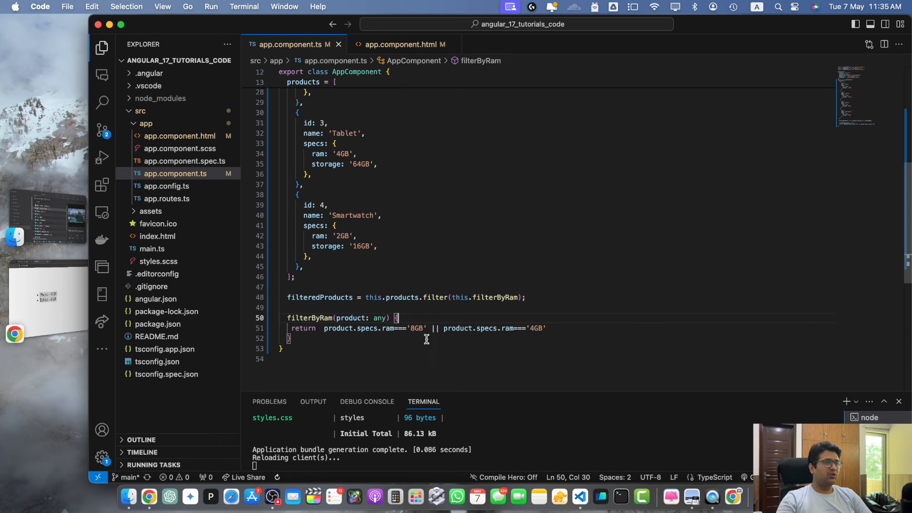
pyautogui.doubleClick(389, 328)
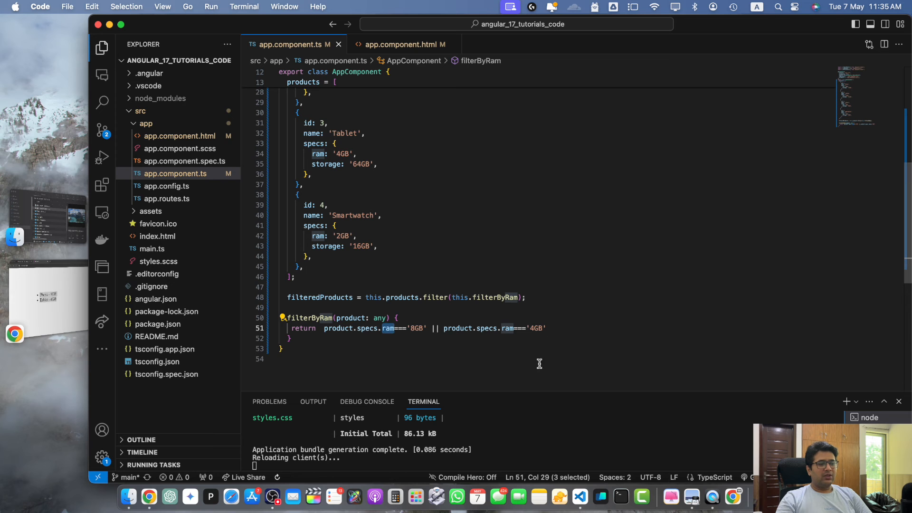